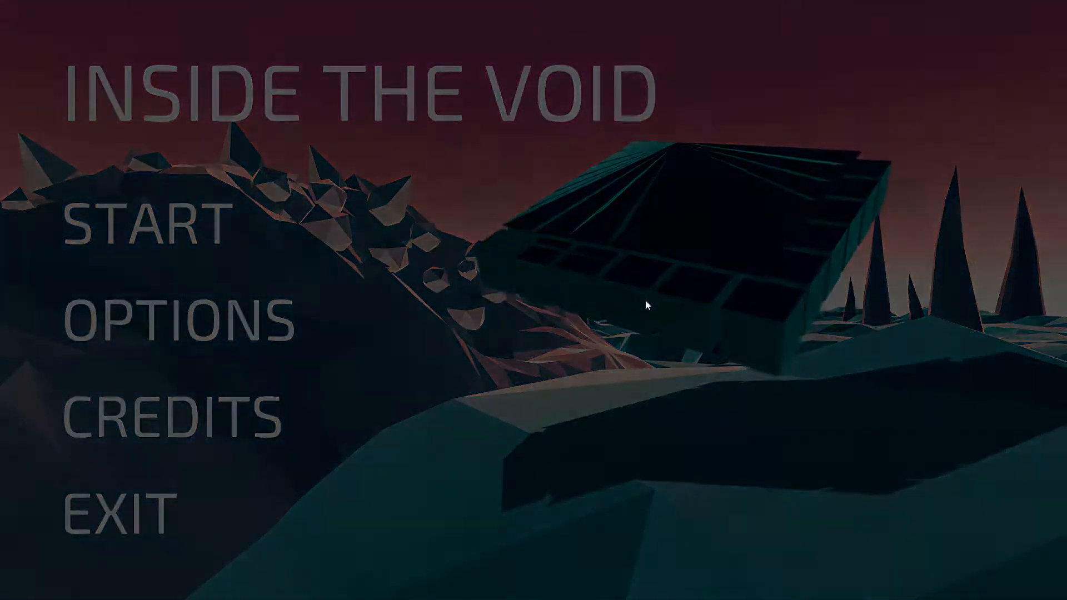
- Start a new game and read the entry logs at the first glowing and red orb pedestals
left_click(143, 221)
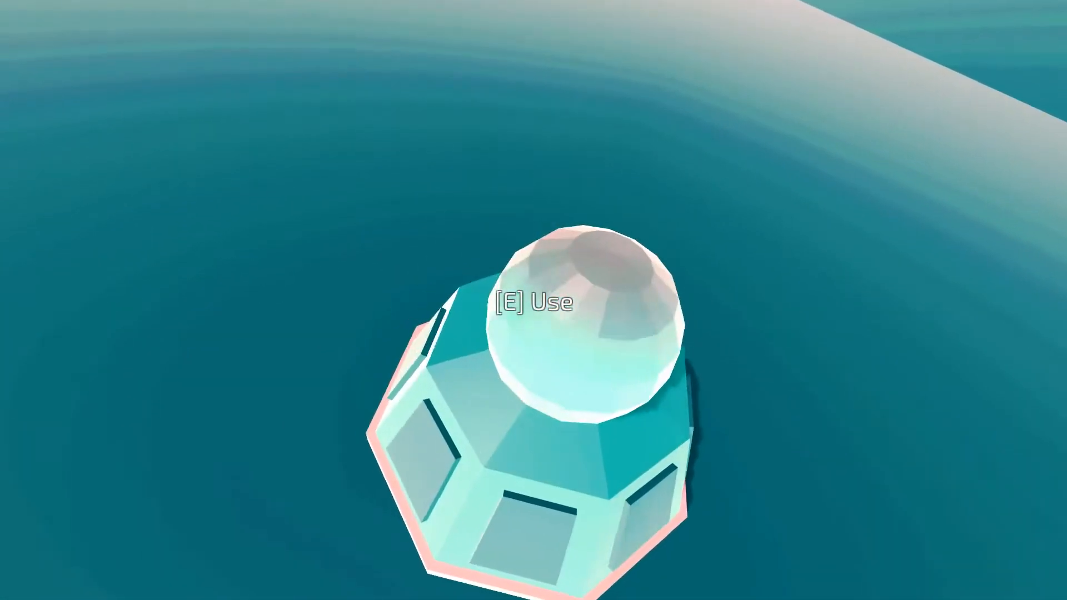
key("e")
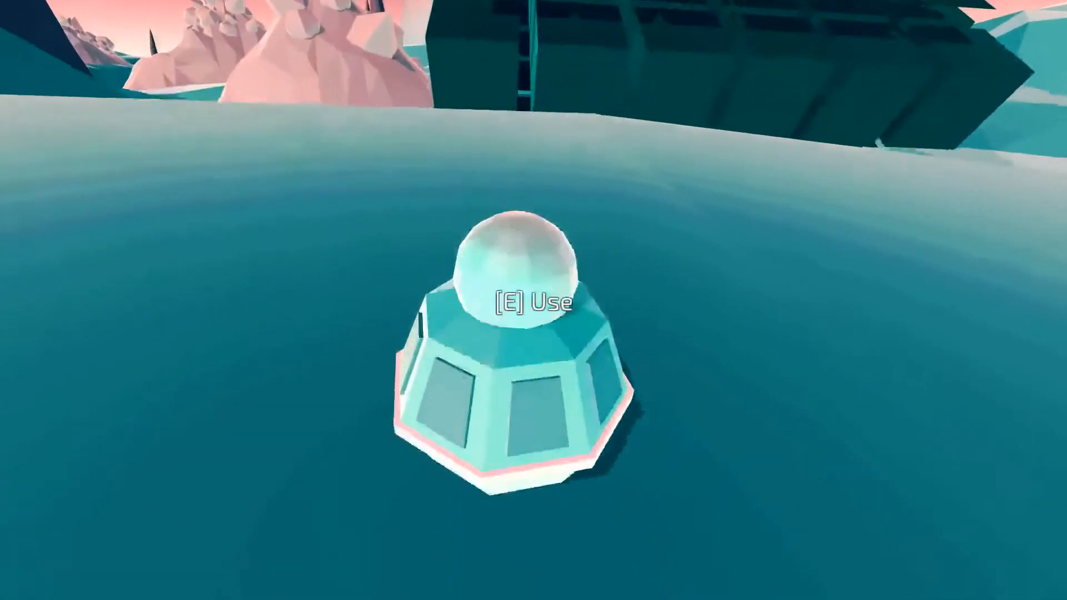
key("e")
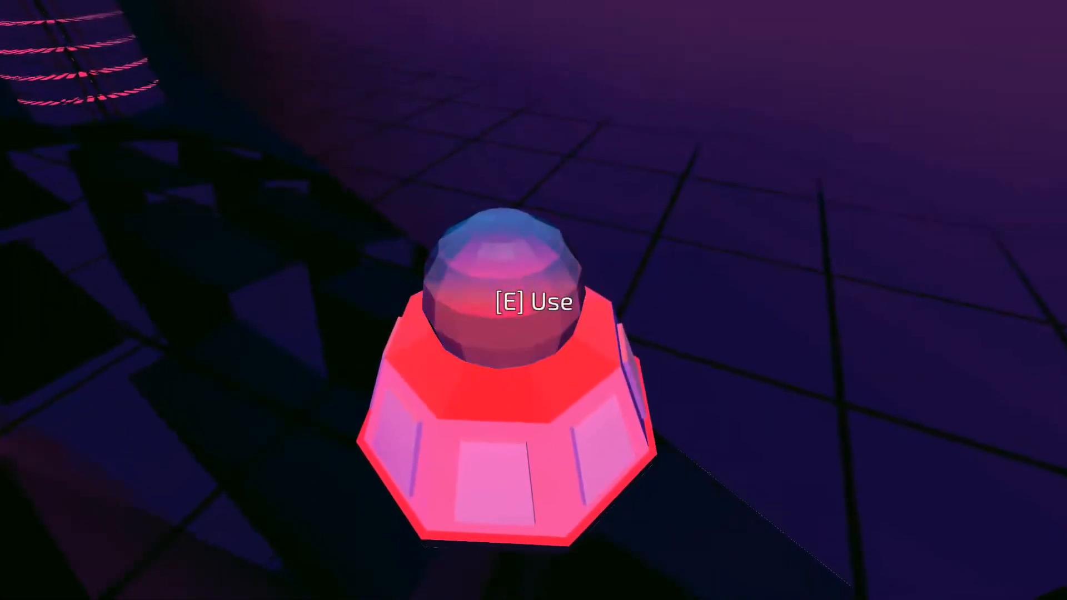
key("e")
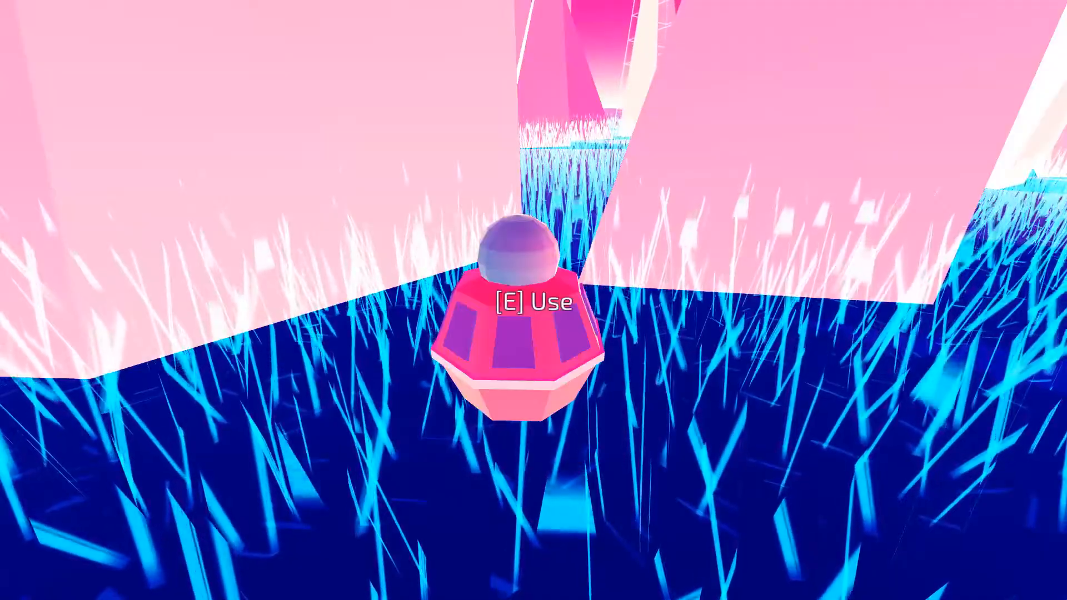
- Activate the remaining orb terminals across the orange level until Entry Log 15 is displayed
key("e")
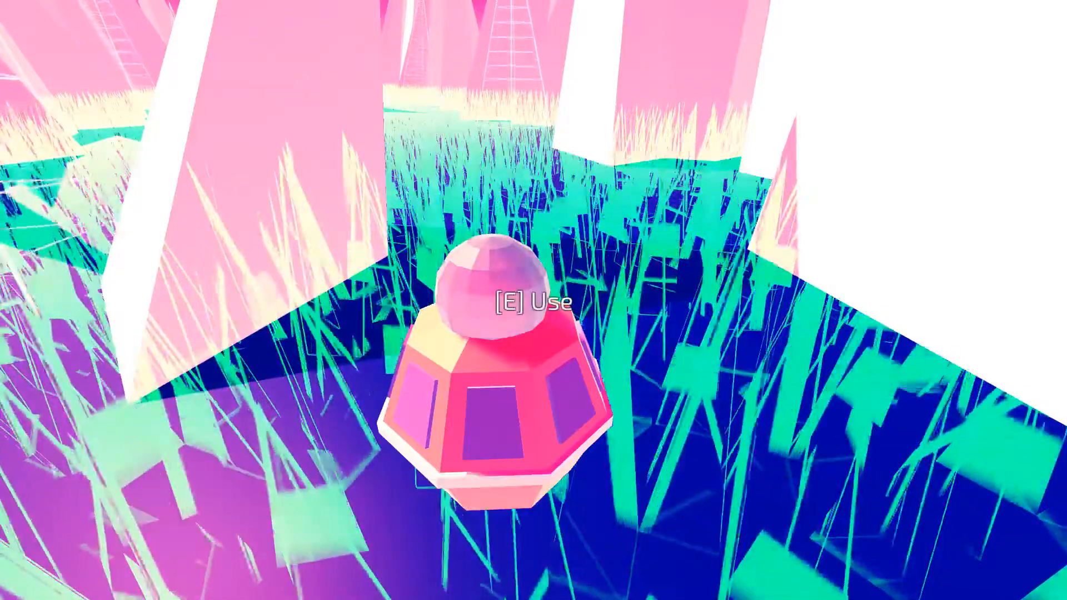
key("e")
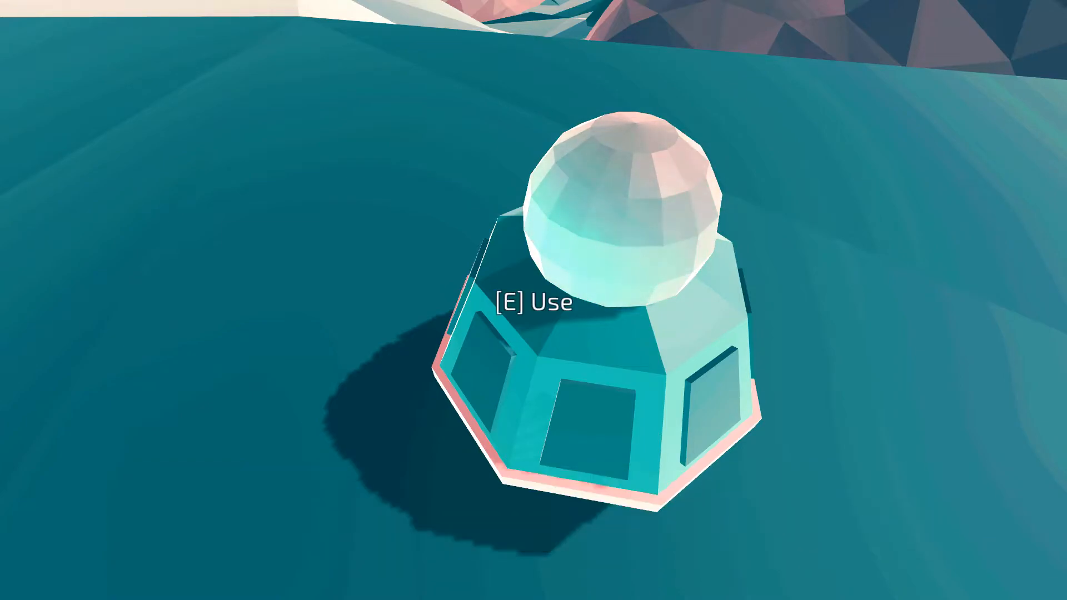
key("e")
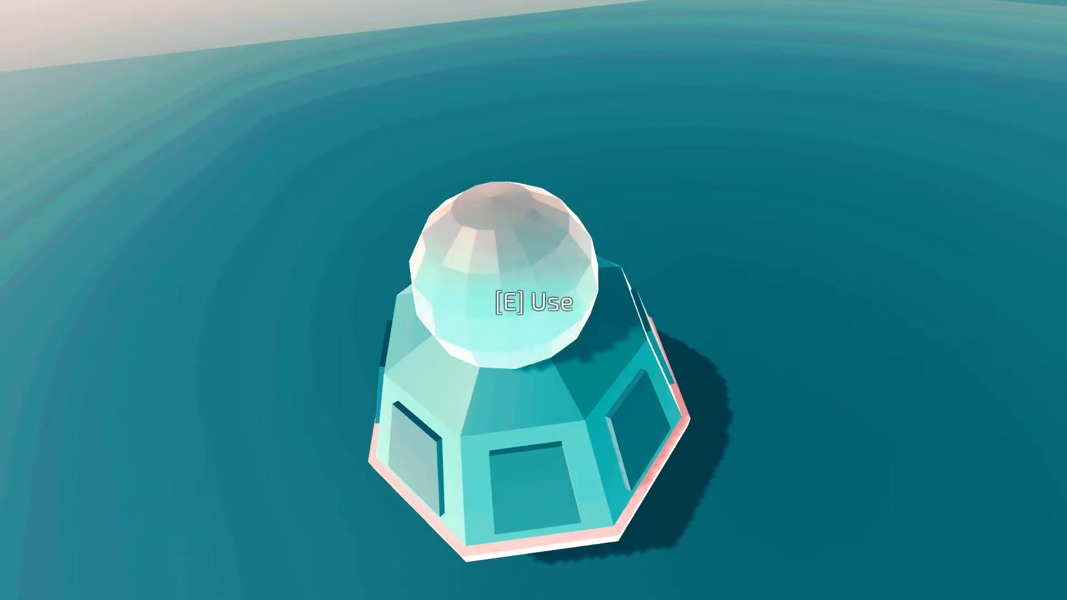
key("e")
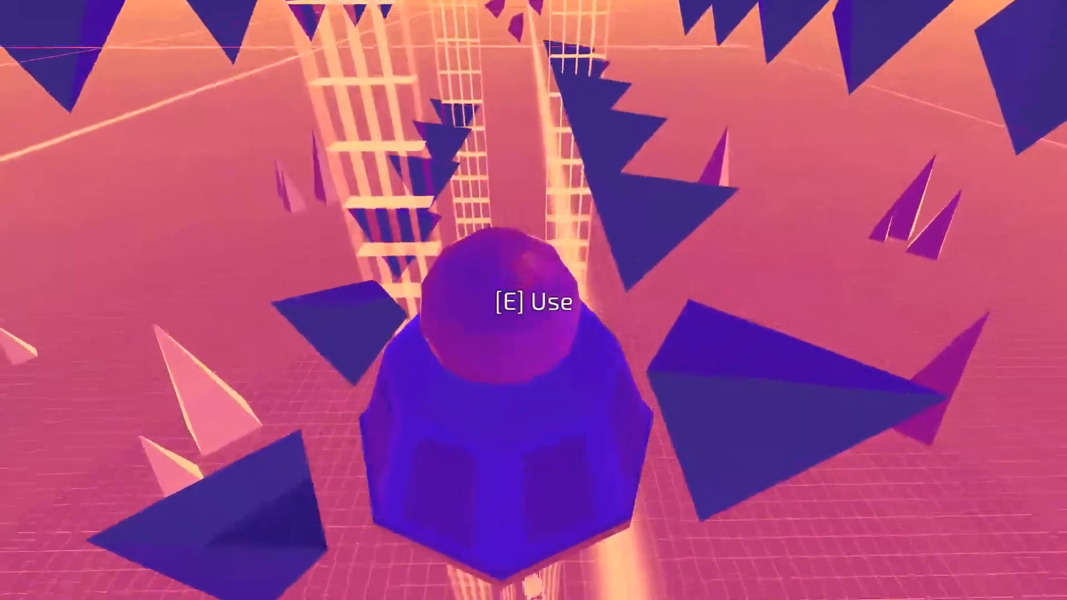
key("e")
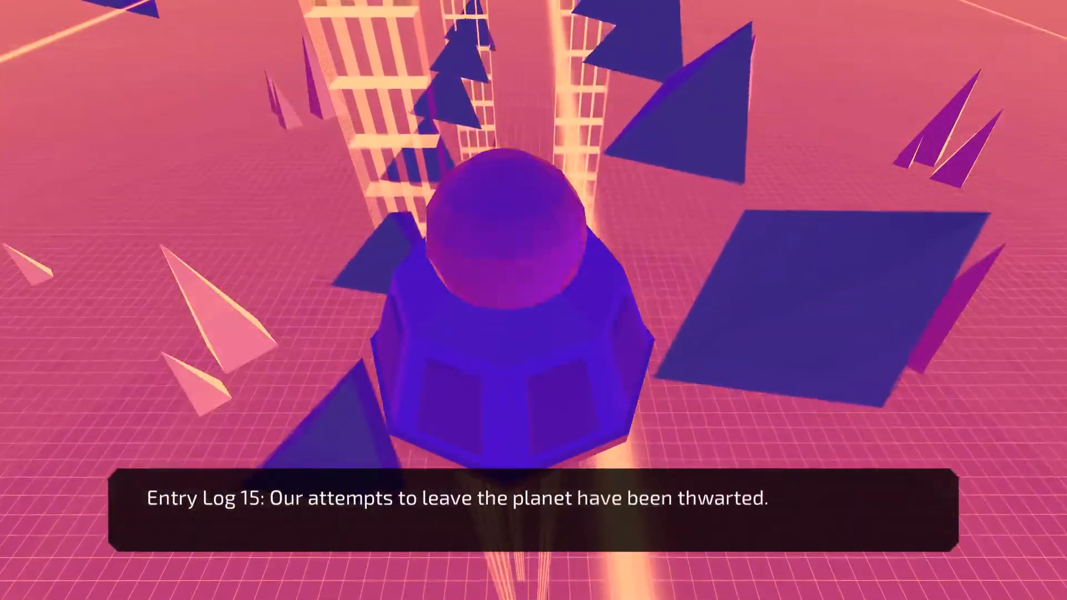